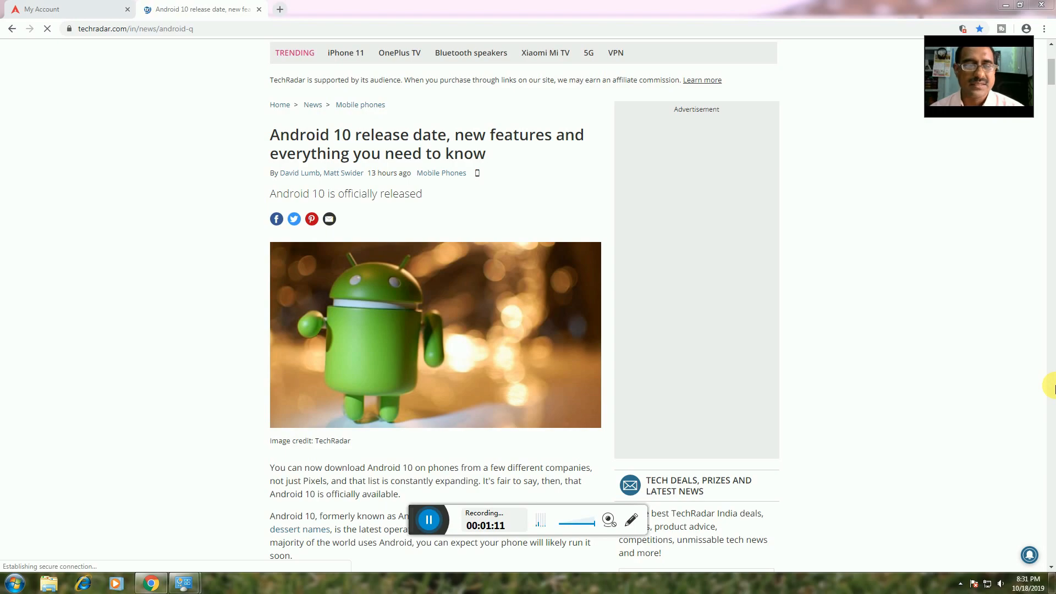
mouse_move(920, 356)
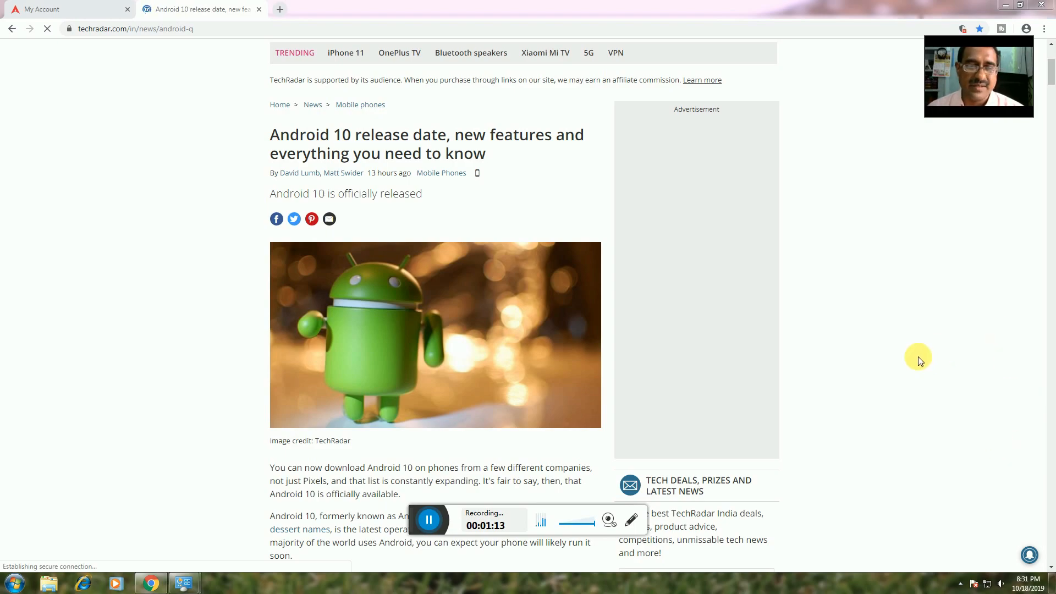
scroll("down", 3)
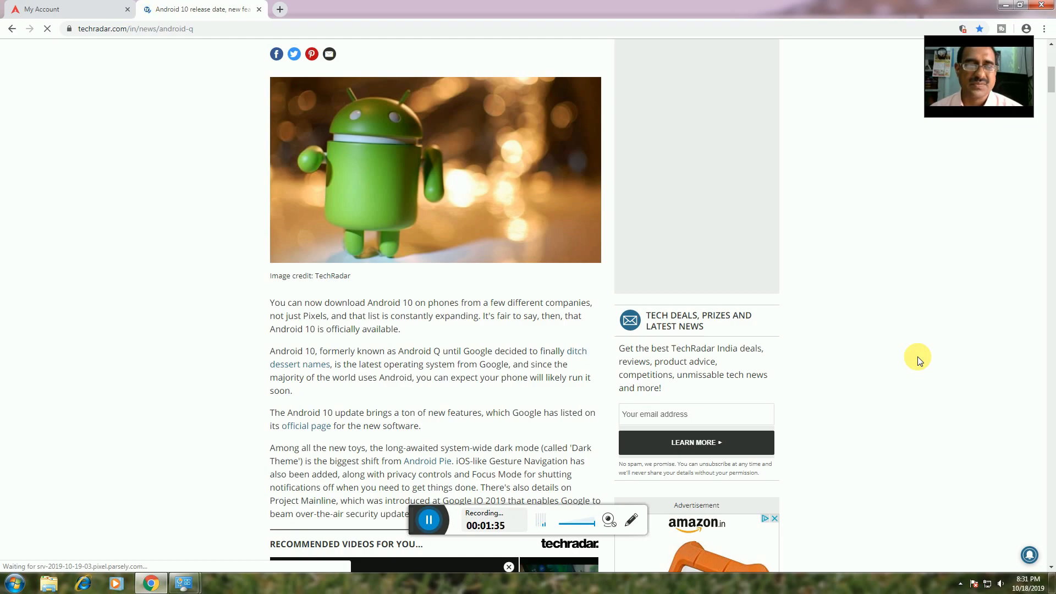
scroll("down", 3)
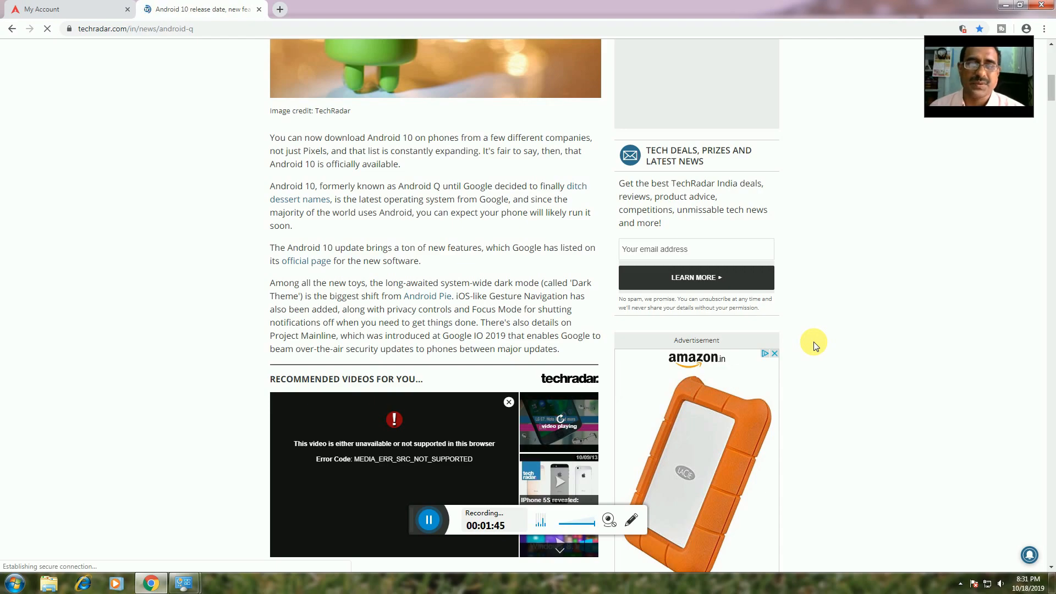
scroll("down", 3)
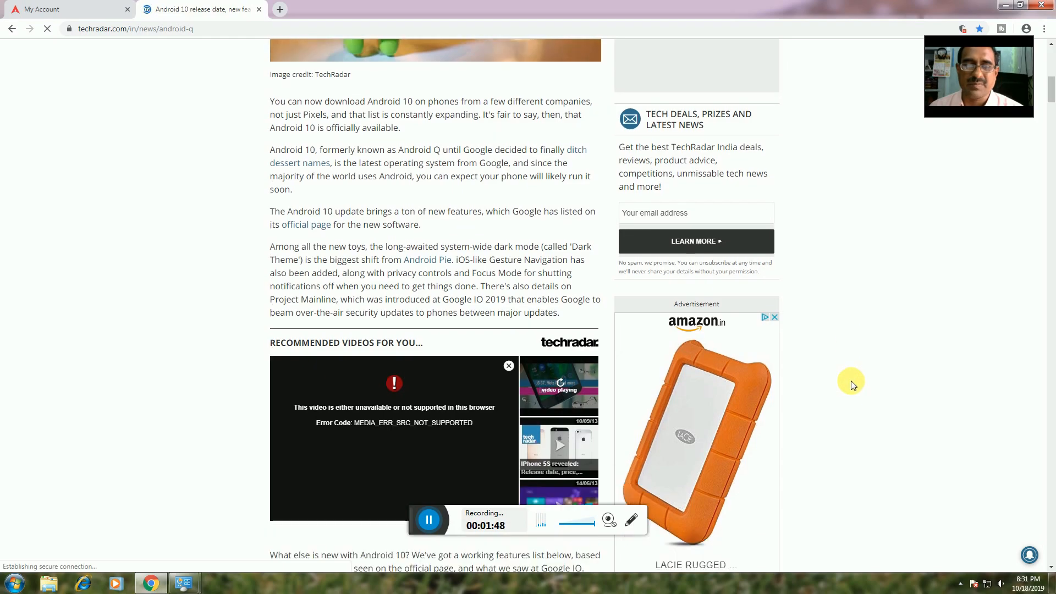
scroll("down", 3)
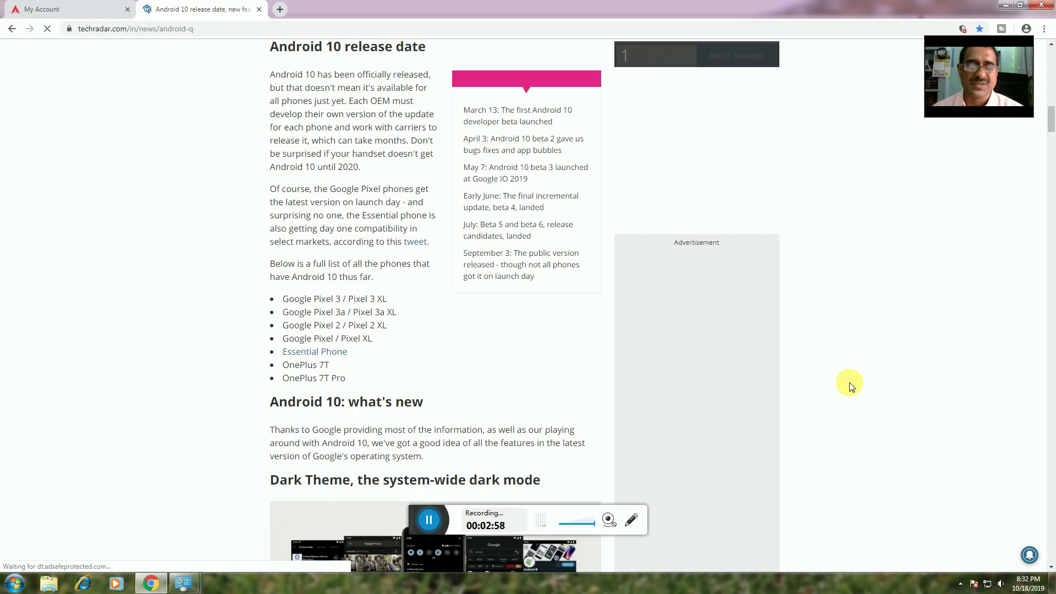
scroll("down", 3)
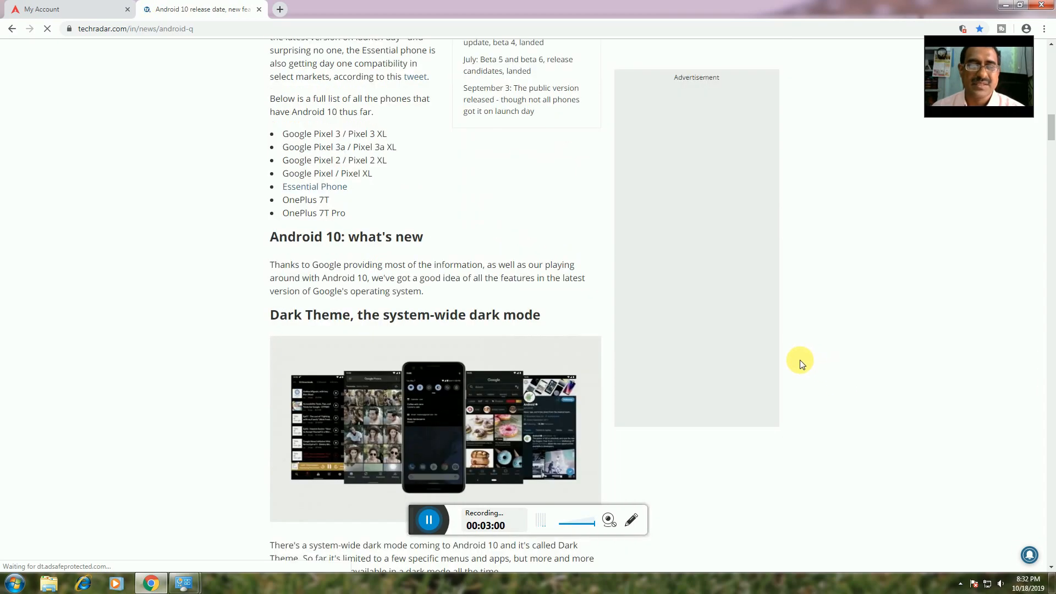
scroll("down", 3)
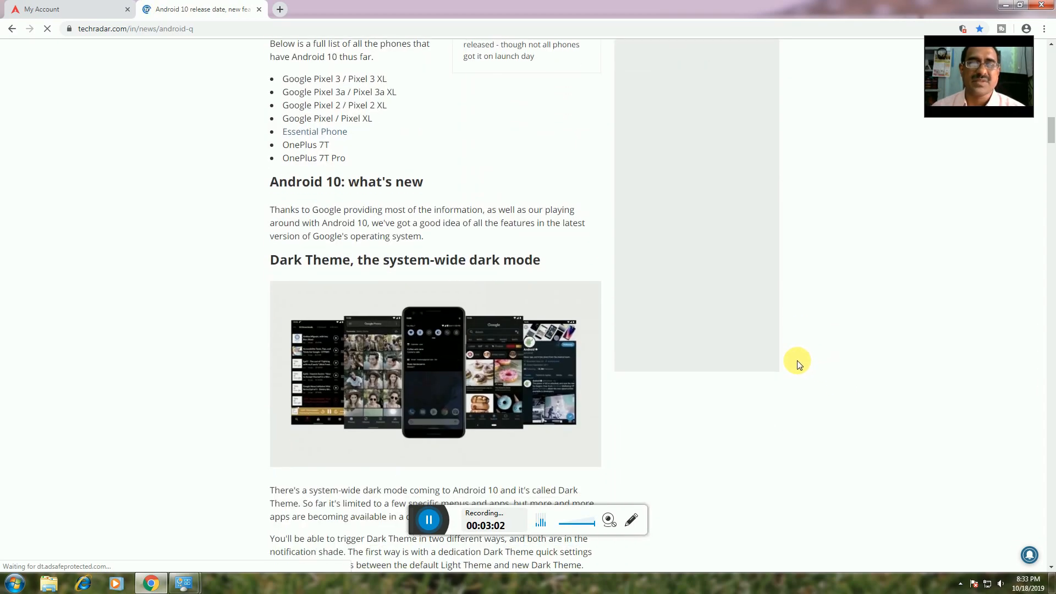
scroll("down", 3)
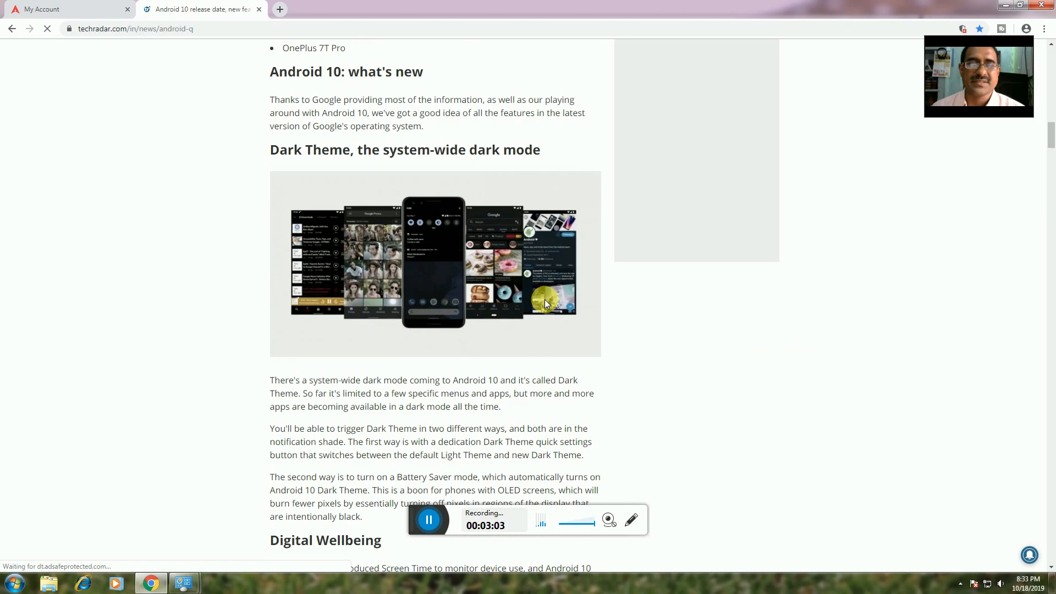
scroll("down", 3)
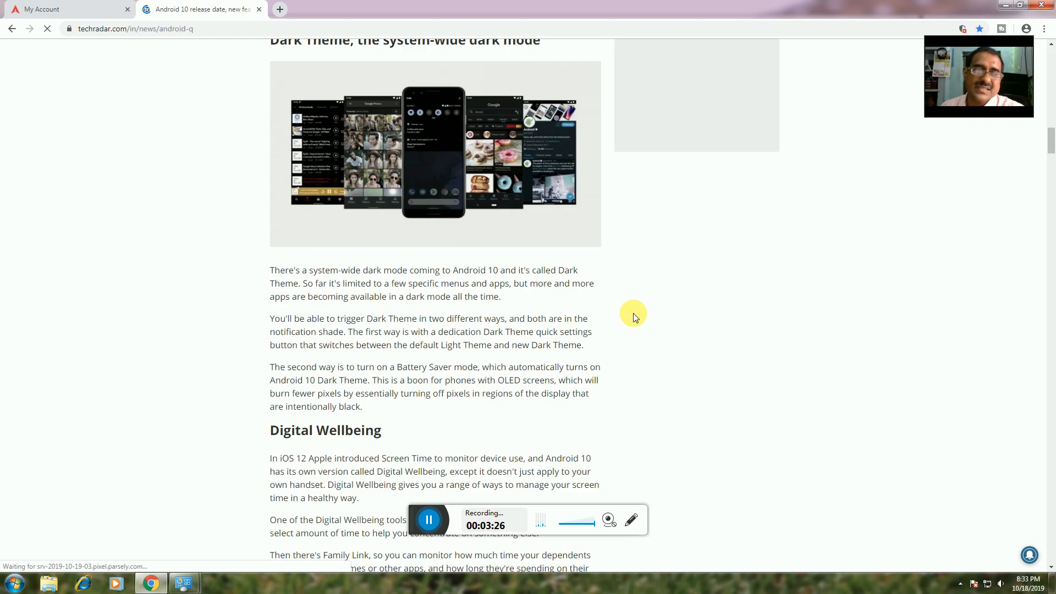
scroll("down", 3)
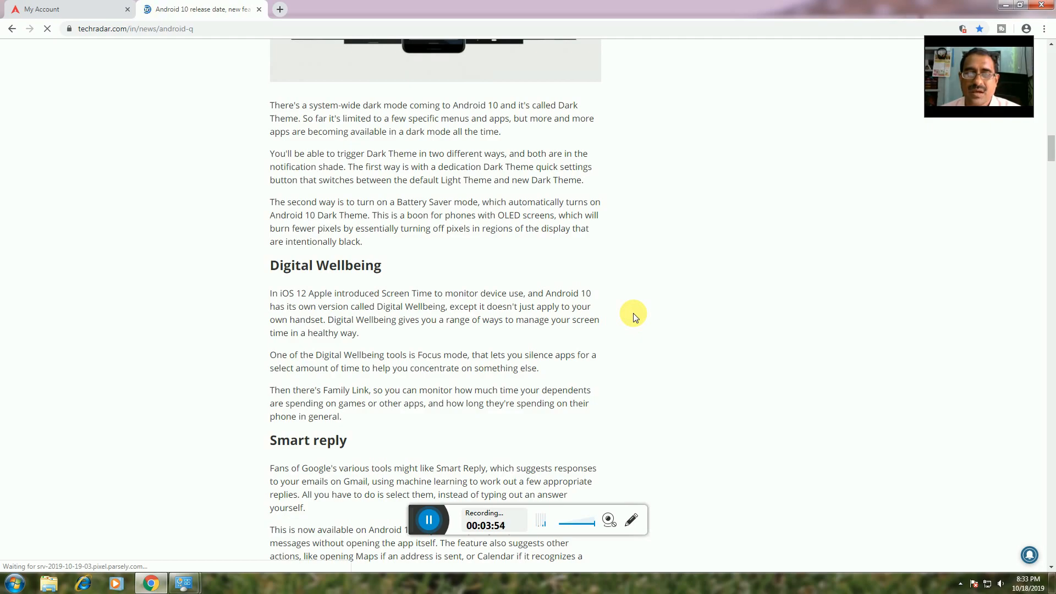
mouse_move(650, 352)
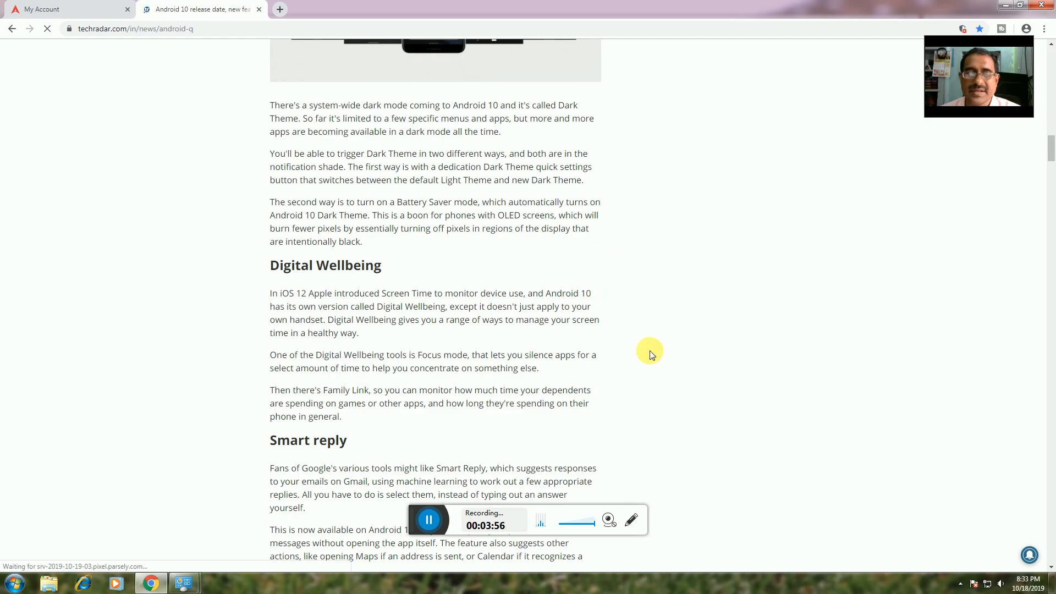
scroll("down", 3)
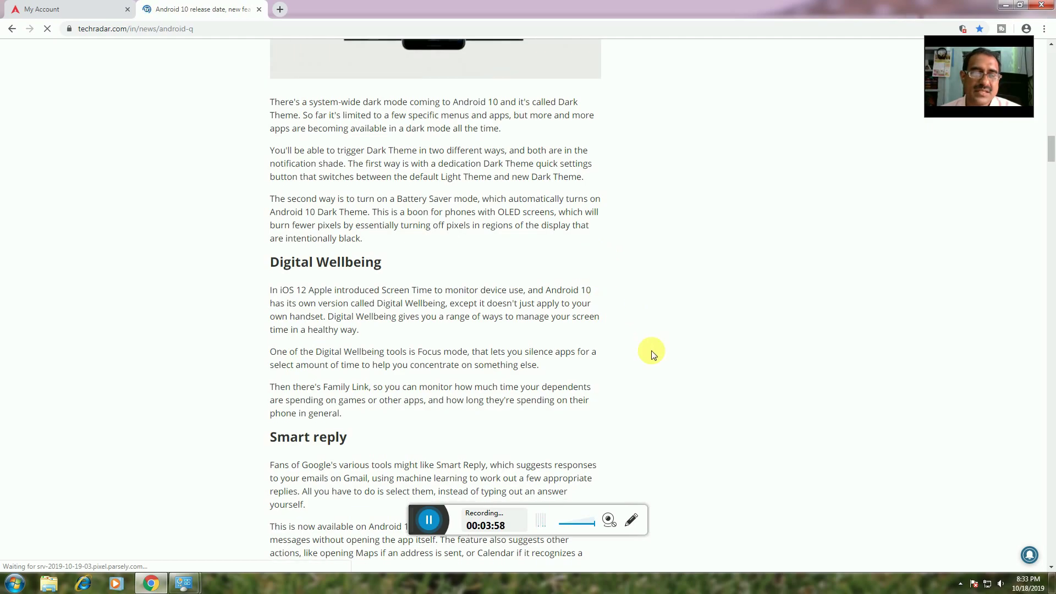
scroll("down", 3)
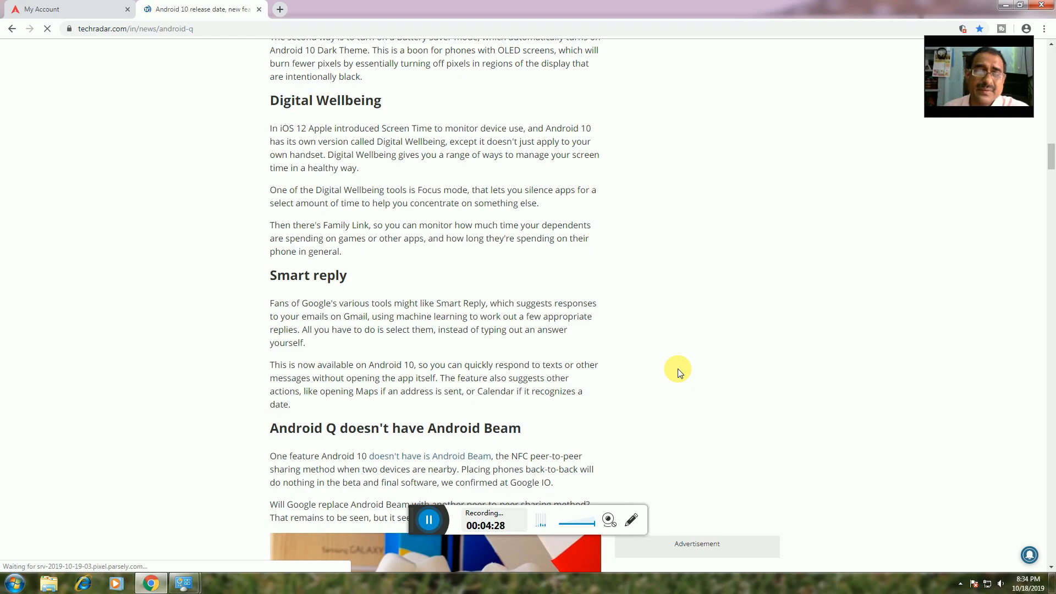
scroll("down", 3)
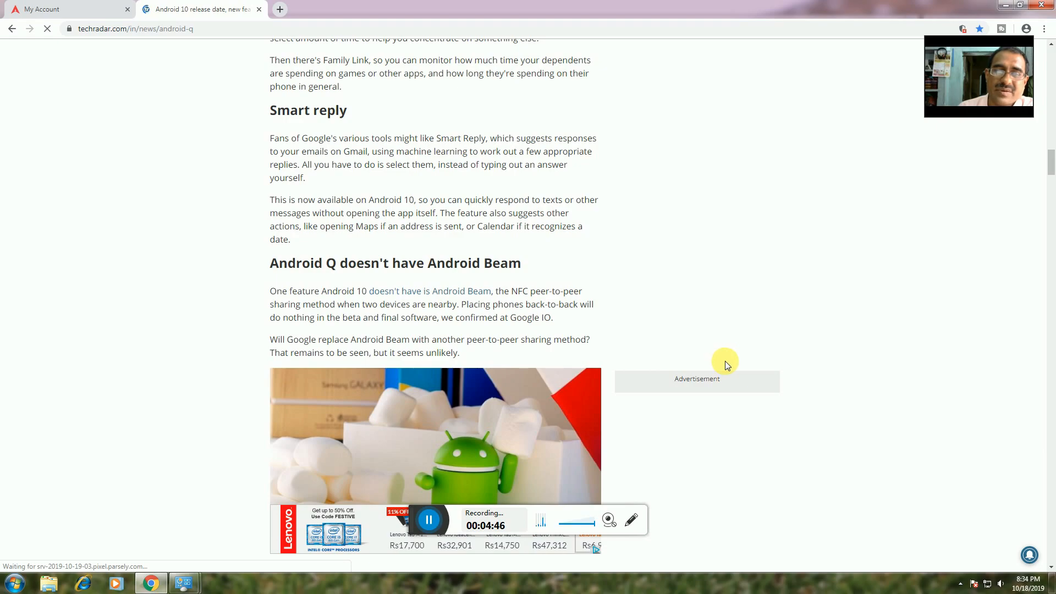
mouse_move(811, 440)
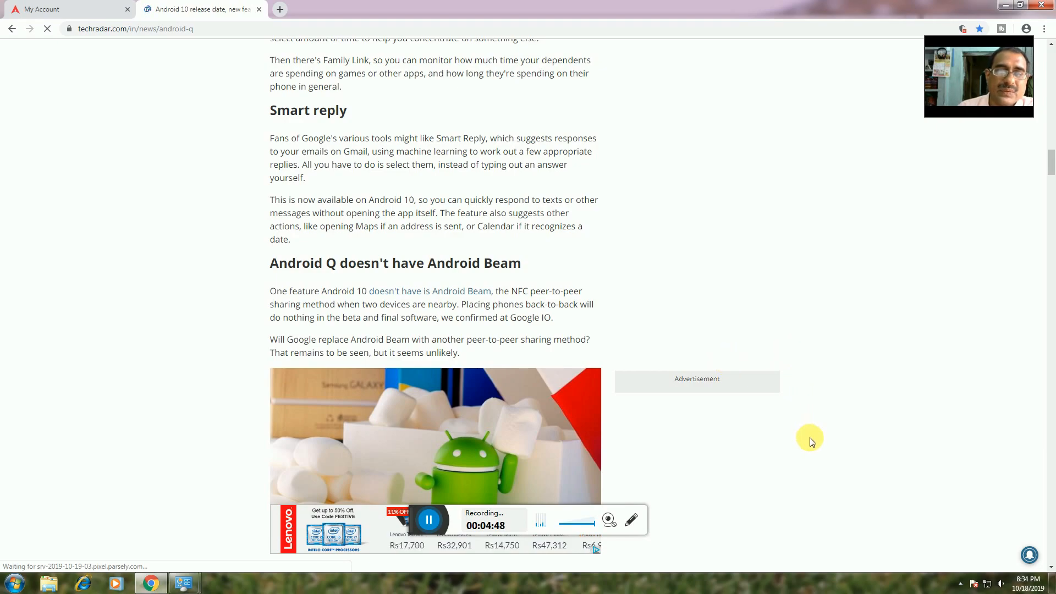
mouse_move(813, 444)
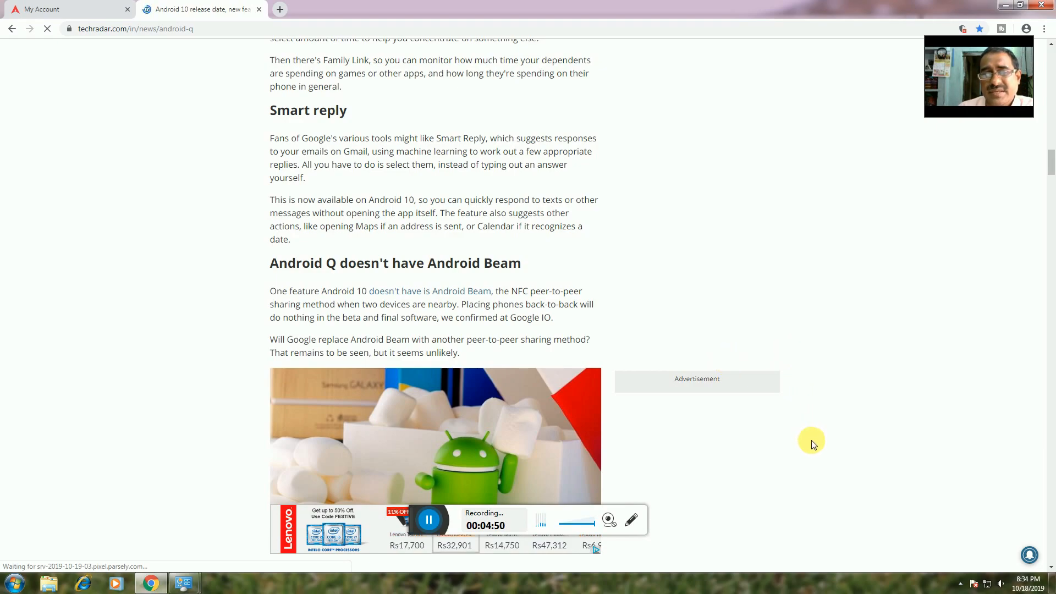
scroll("down", 3)
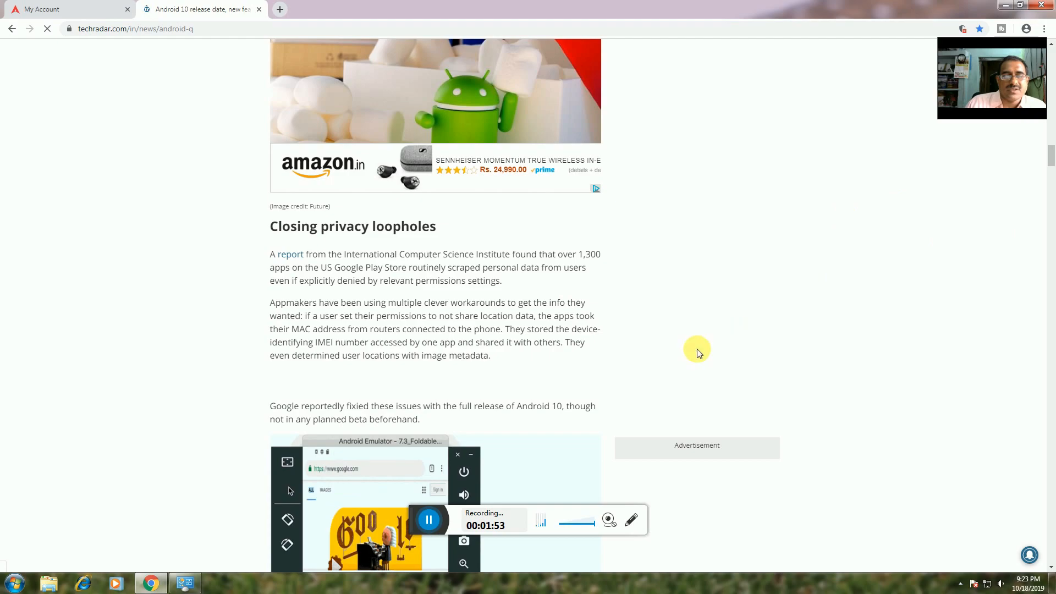
scroll("down", 3)
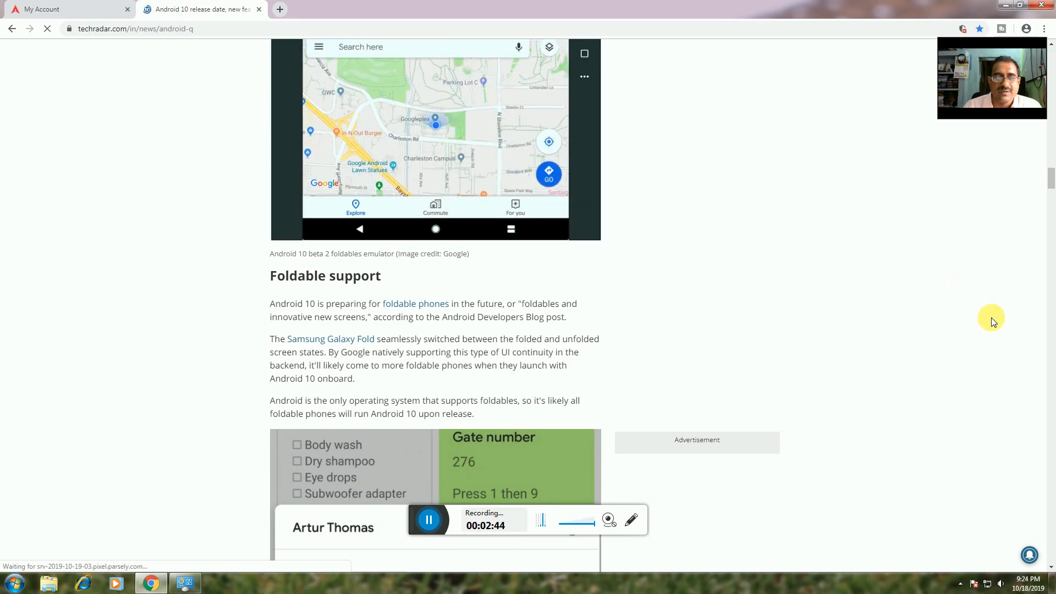
scroll("down", 3)
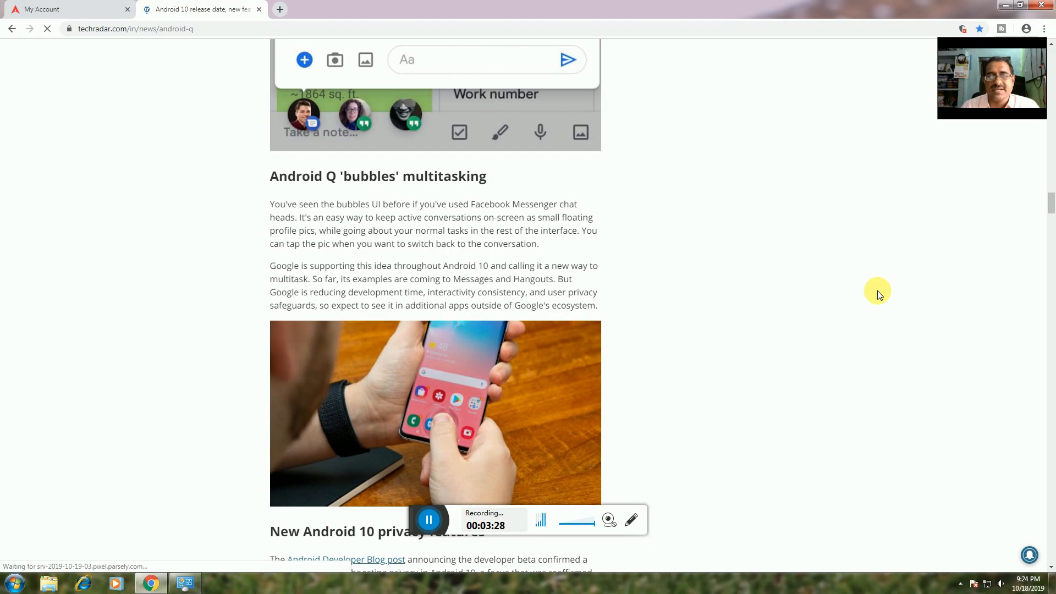
mouse_move(874, 290)
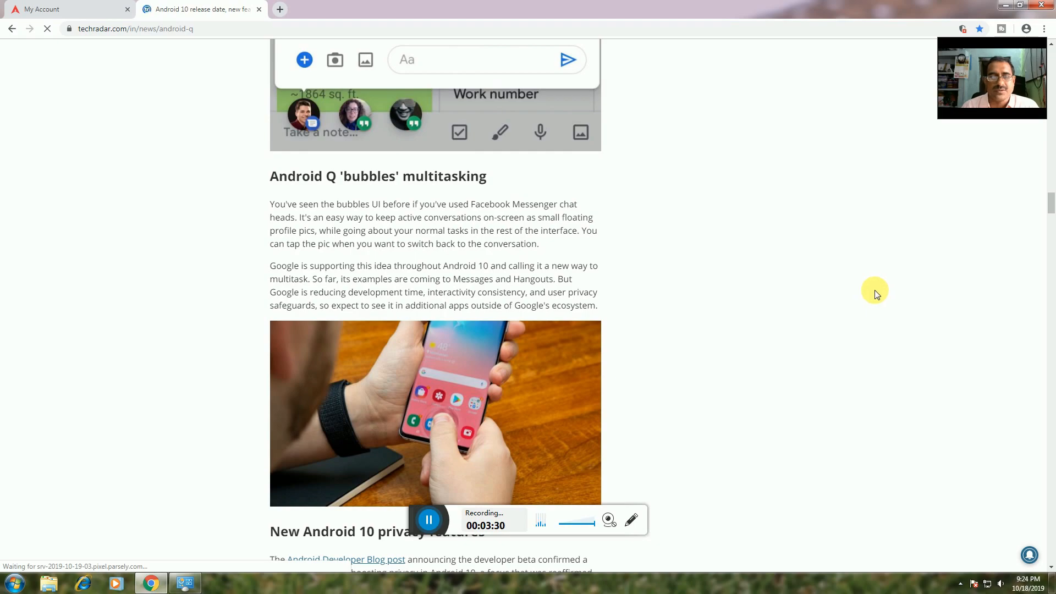
scroll("down", 3)
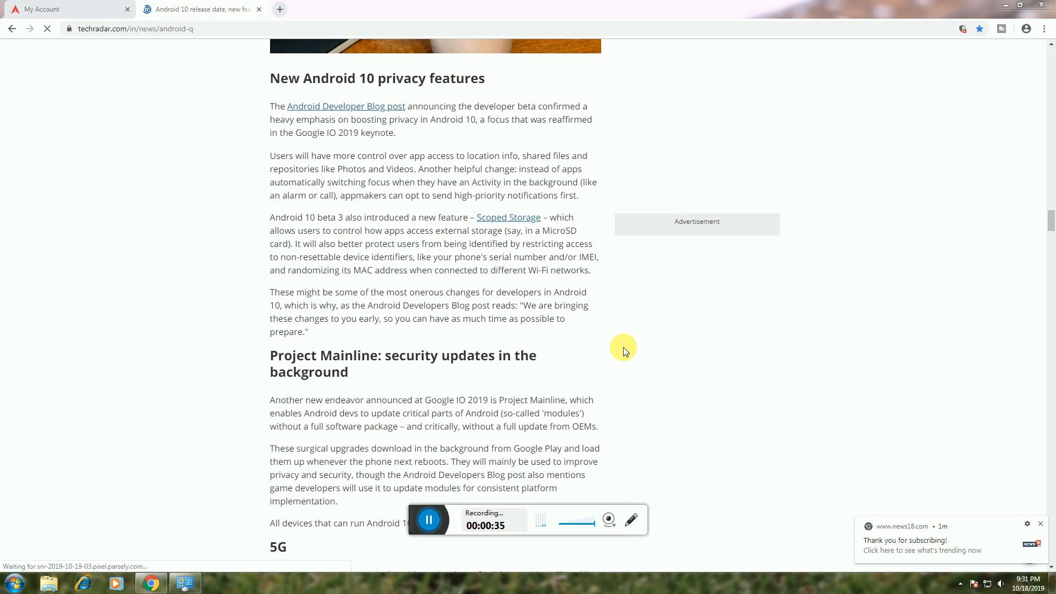
mouse_move(690, 387)
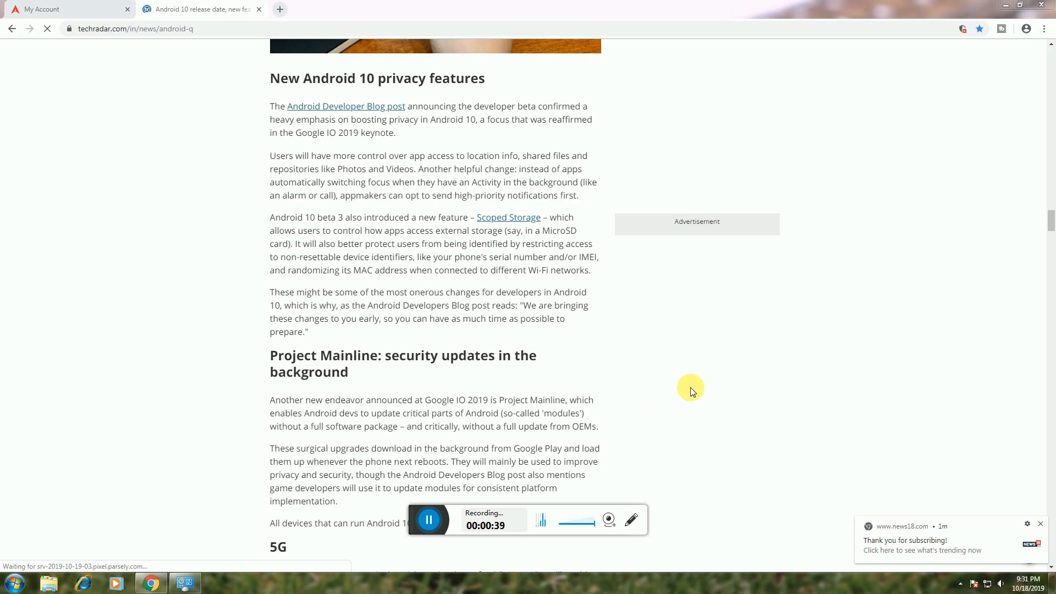
mouse_move(889, 329)
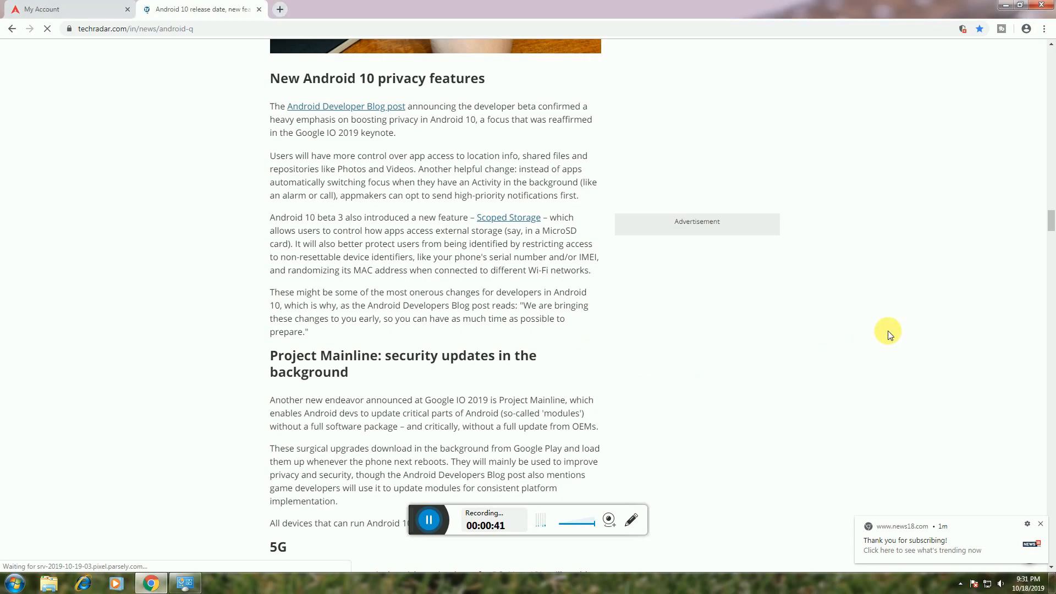
scroll("down", 3)
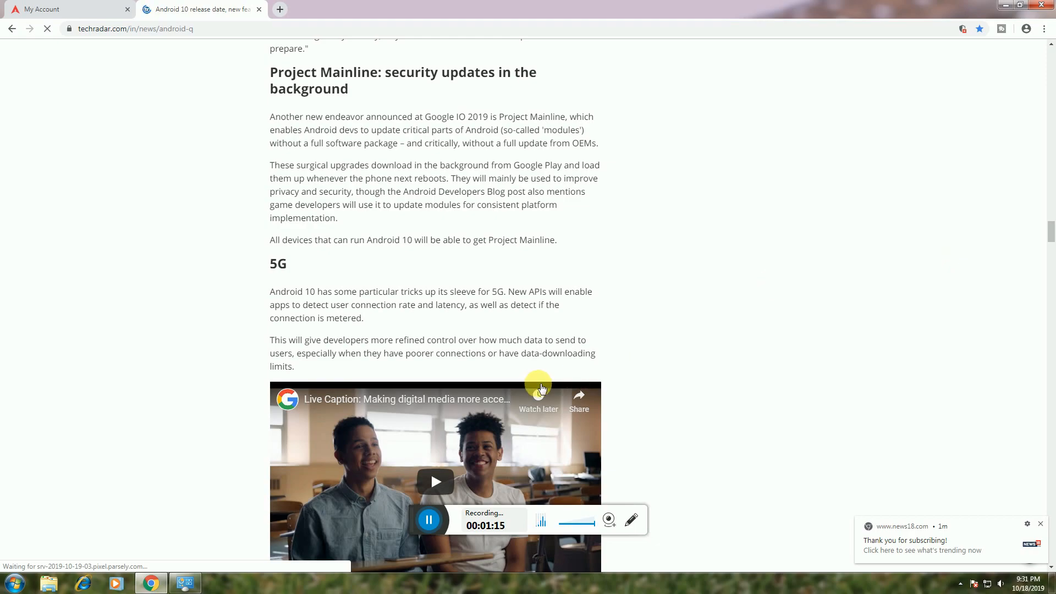
mouse_move(665, 383)
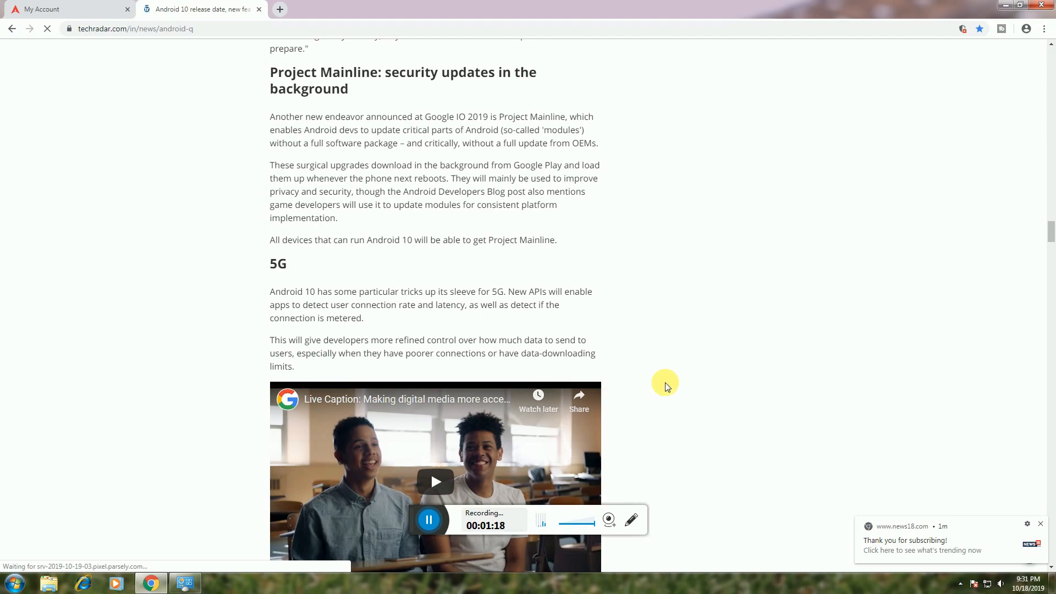
scroll("down", 3)
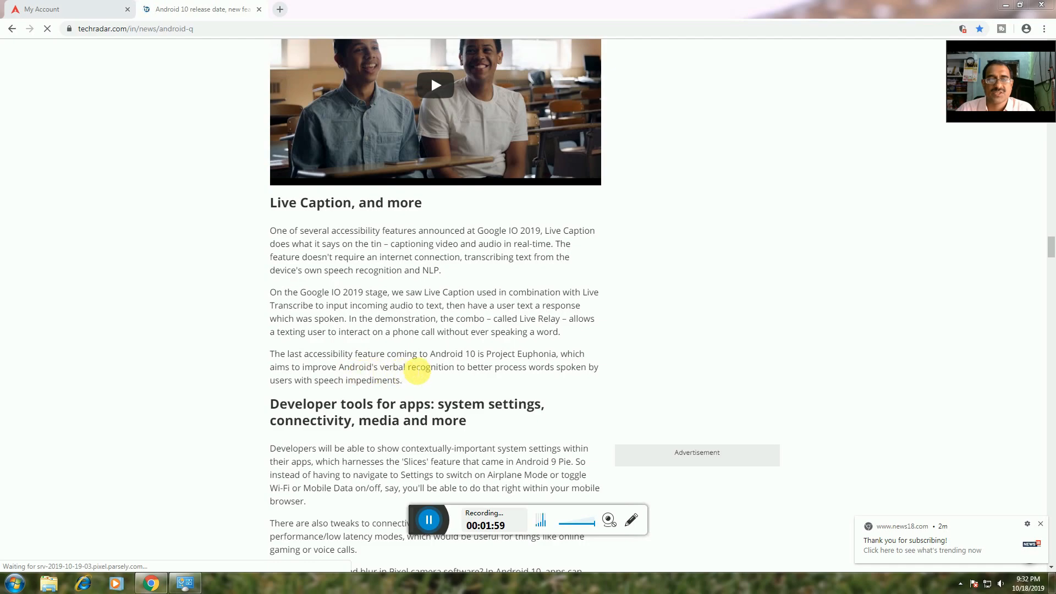
mouse_move(548, 393)
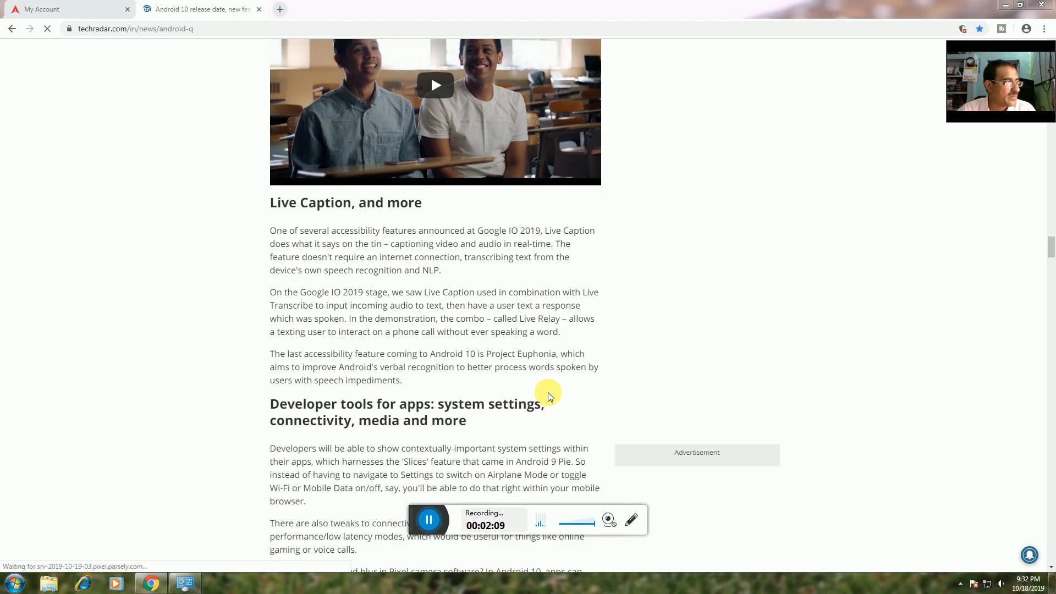
scroll("down", 3)
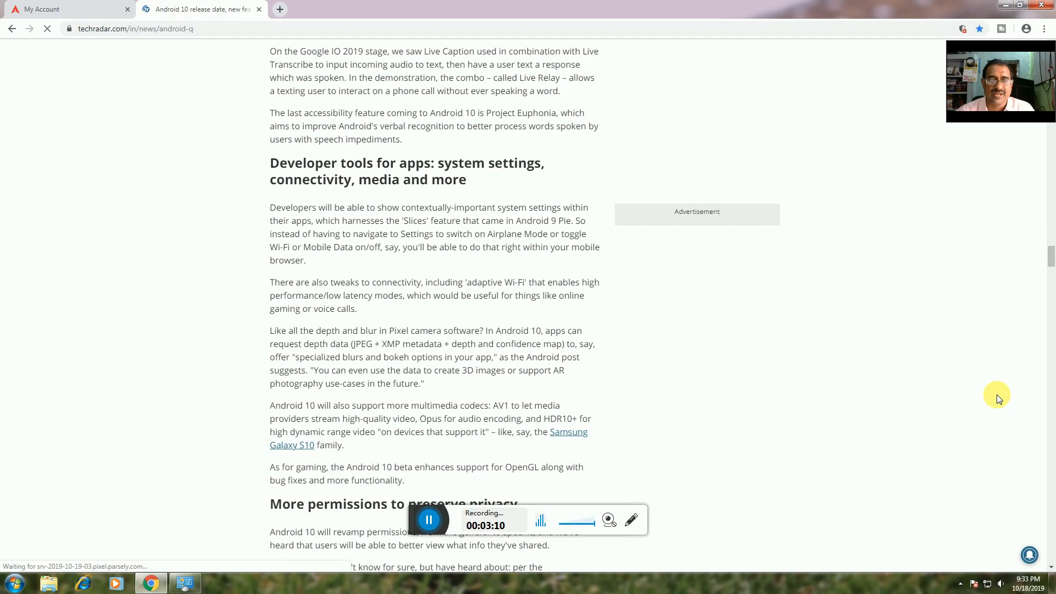
scroll("down", 3)
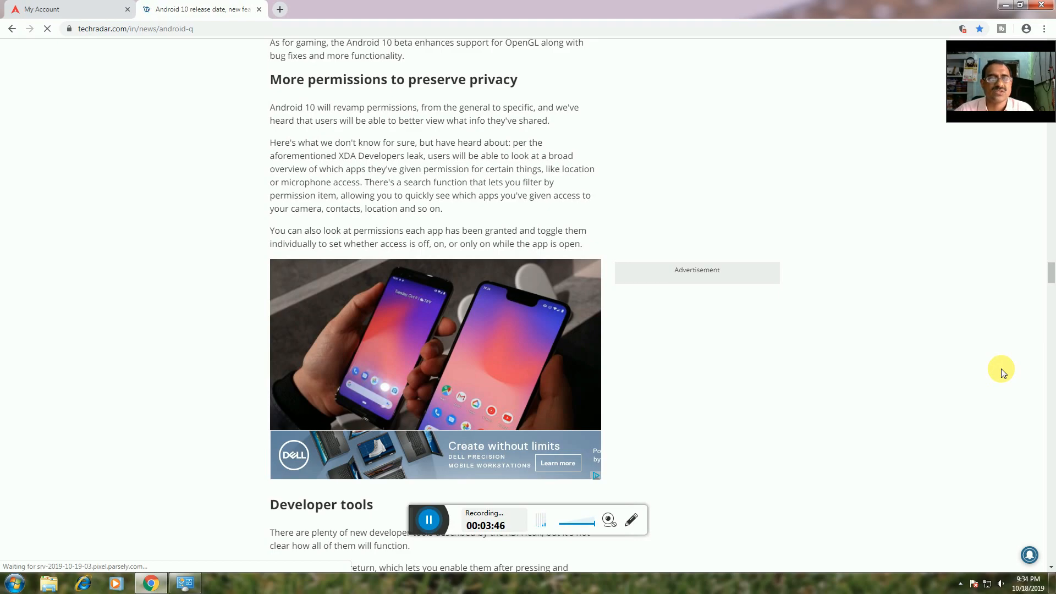
scroll("down", 3)
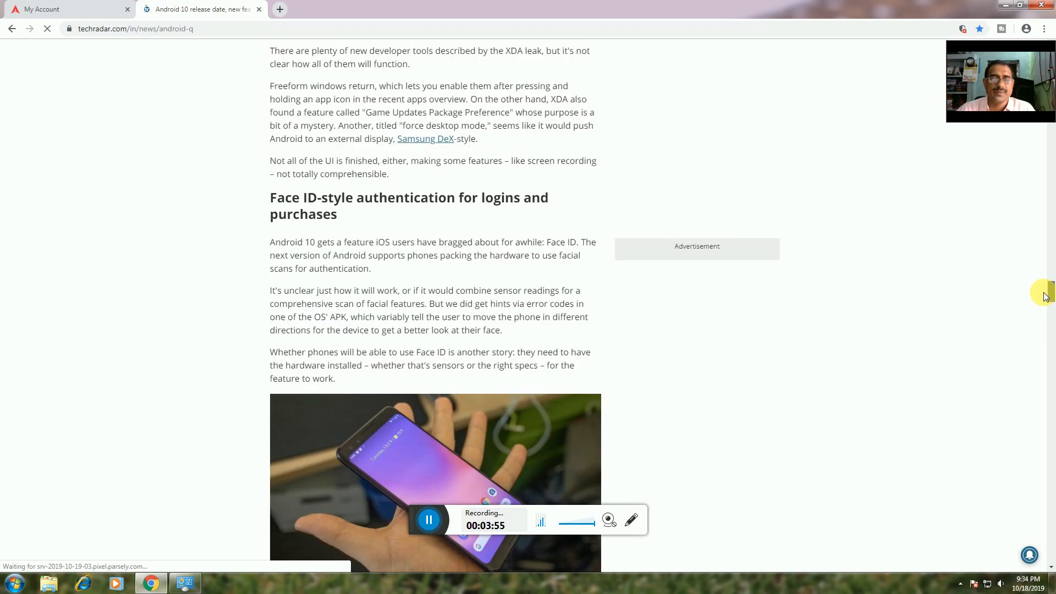
scroll("up", 3)
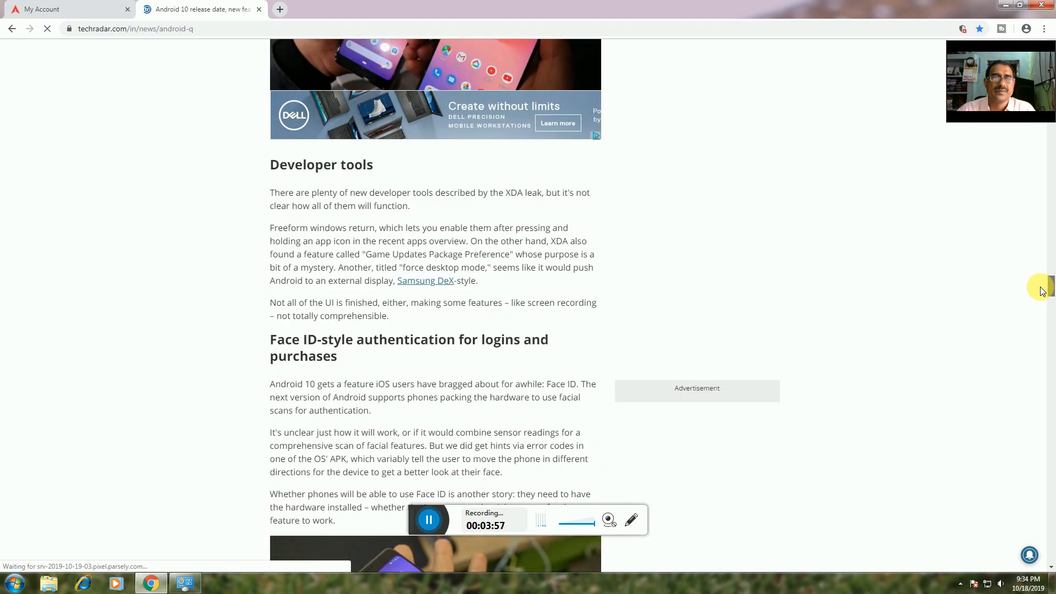
mouse_move(975, 330)
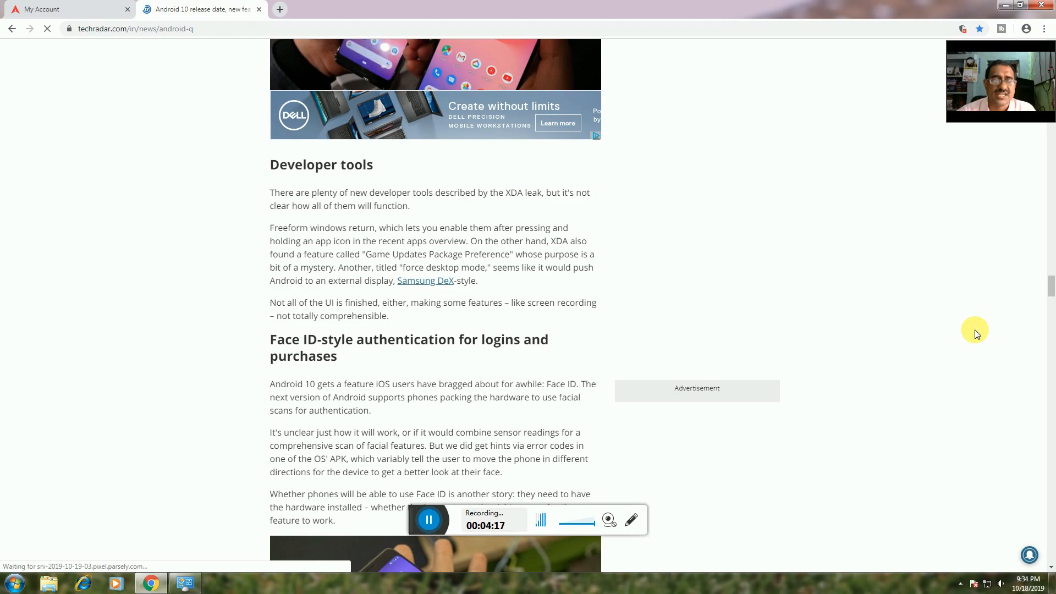
mouse_move(988, 309)
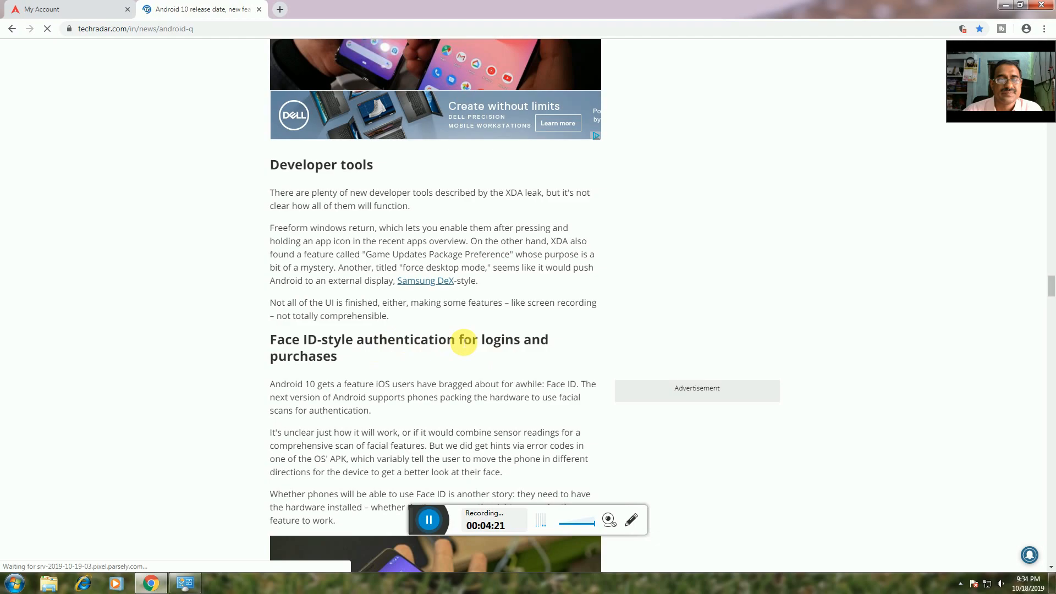
mouse_move(452, 366)
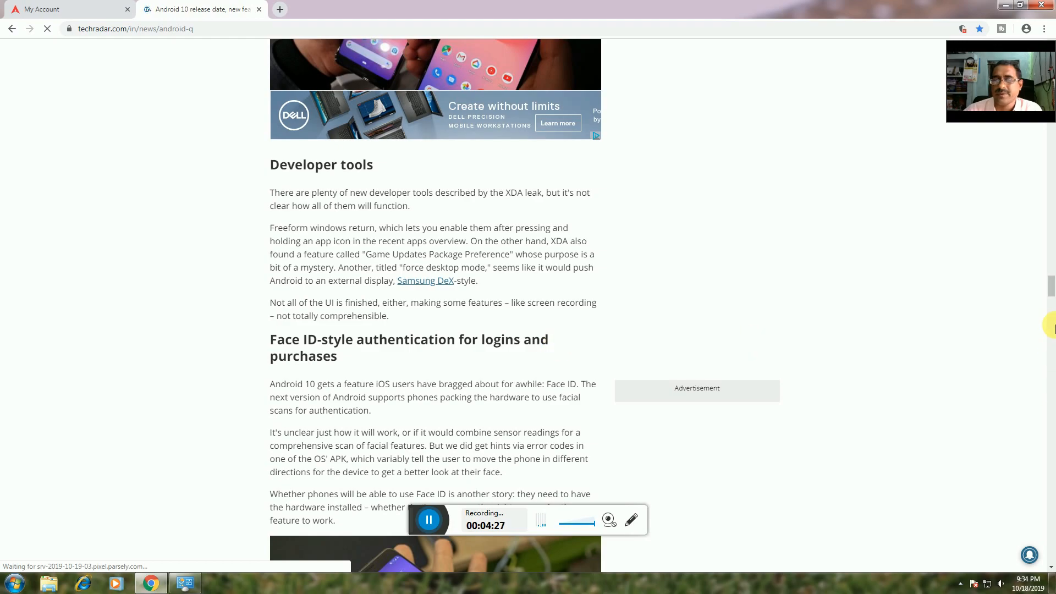
scroll("down", 3)
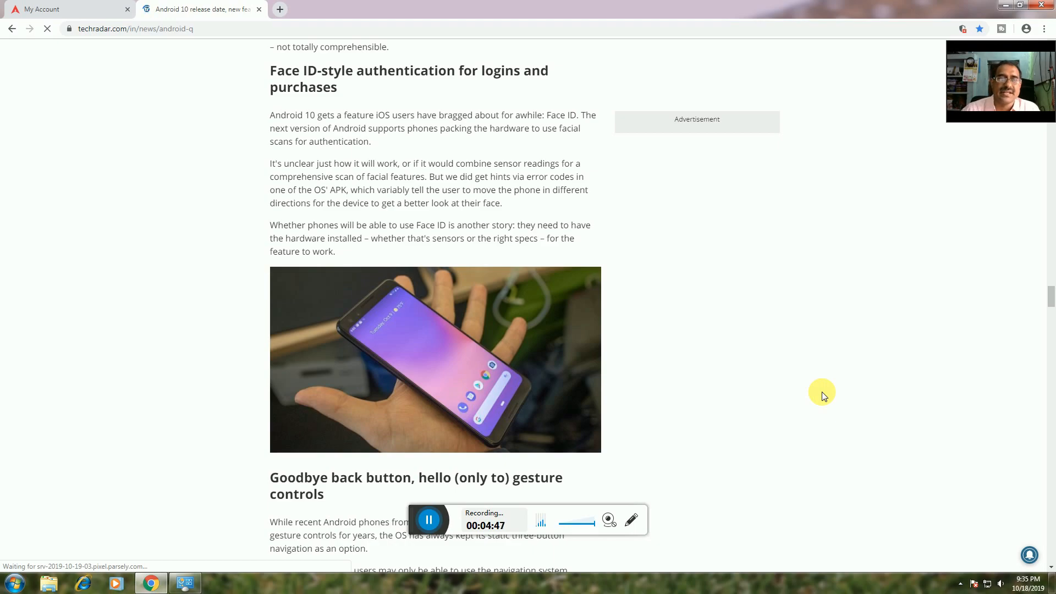
mouse_move(732, 393)
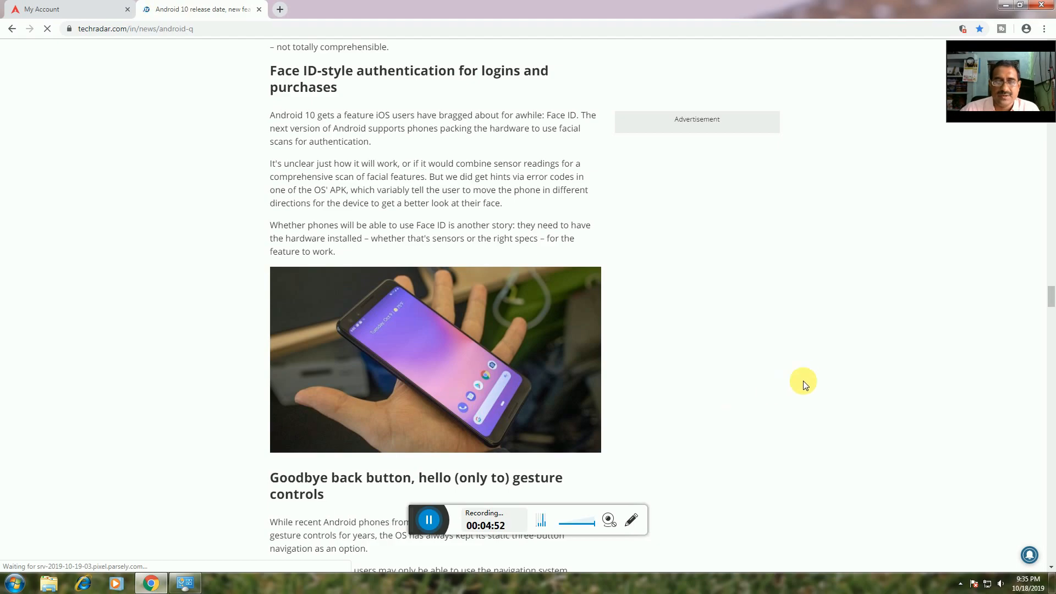
scroll("down", 3)
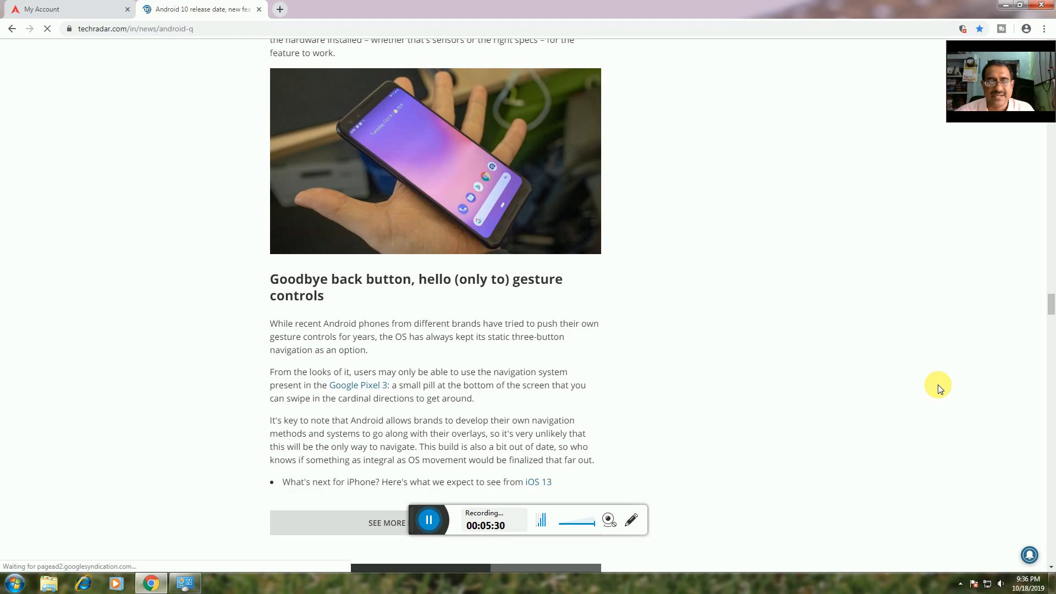
mouse_move(935, 381)
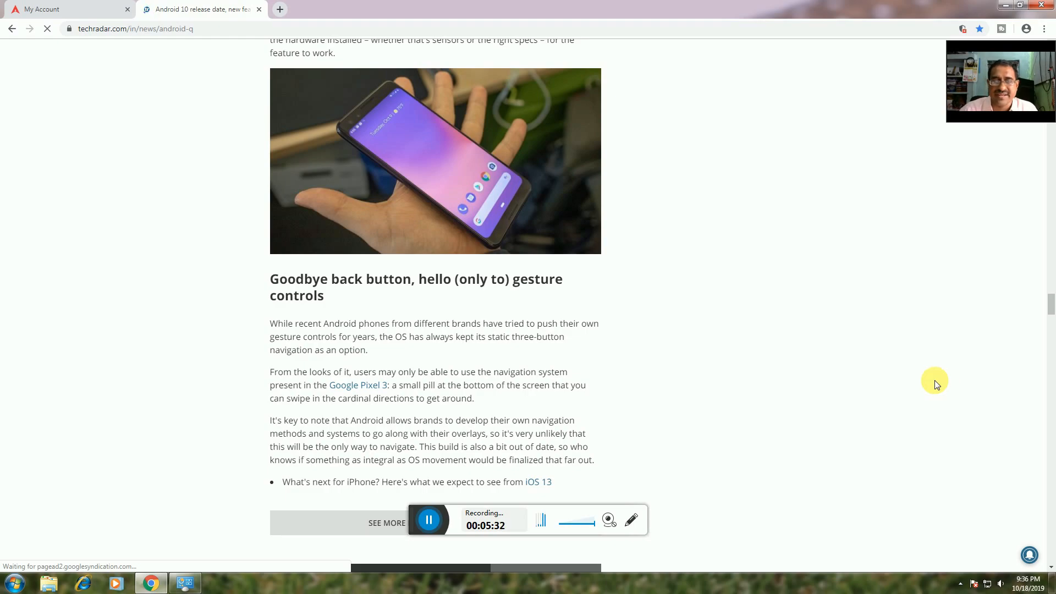